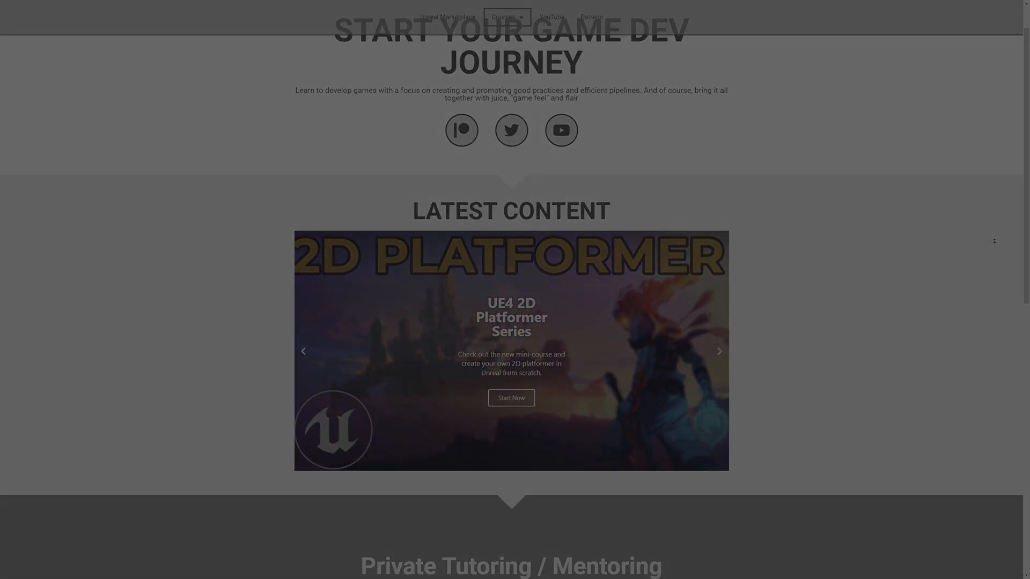
Scroll the Dev Enabled homepage down to the Private Tutoring pricing cards and game dev tips sign-up form.
scroll("down", 3)
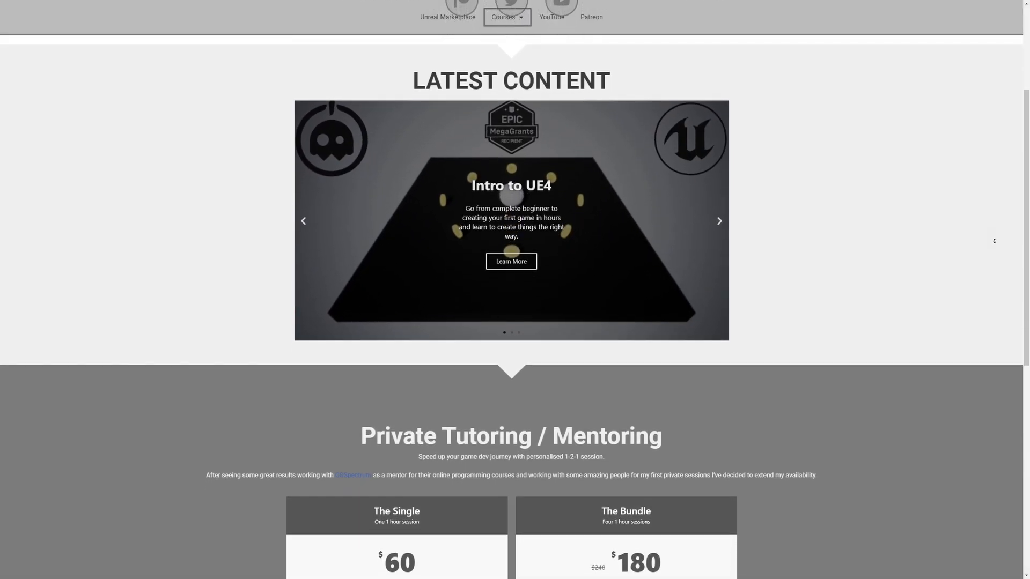
left_click(551, 12)
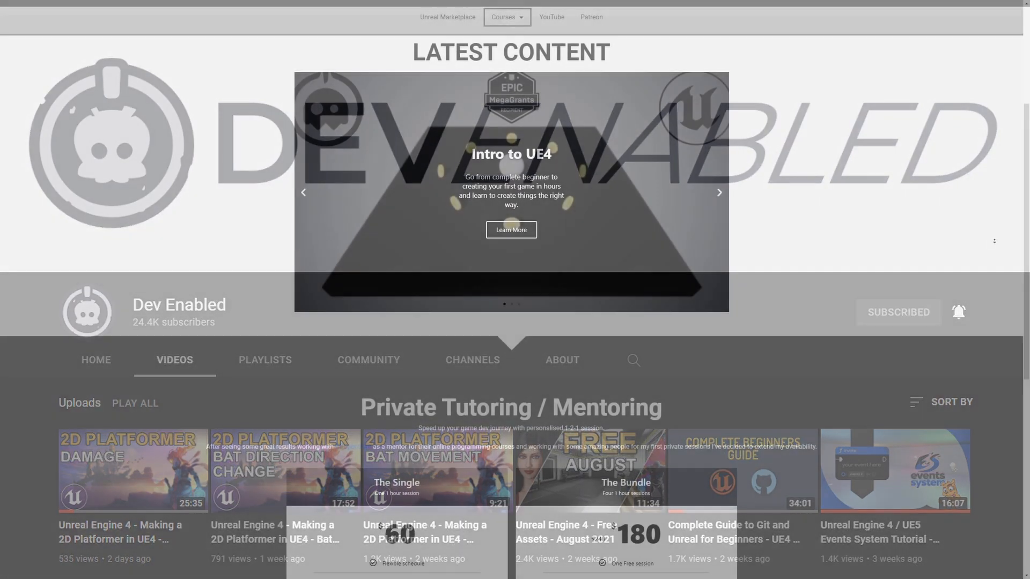
scroll("down", 3)
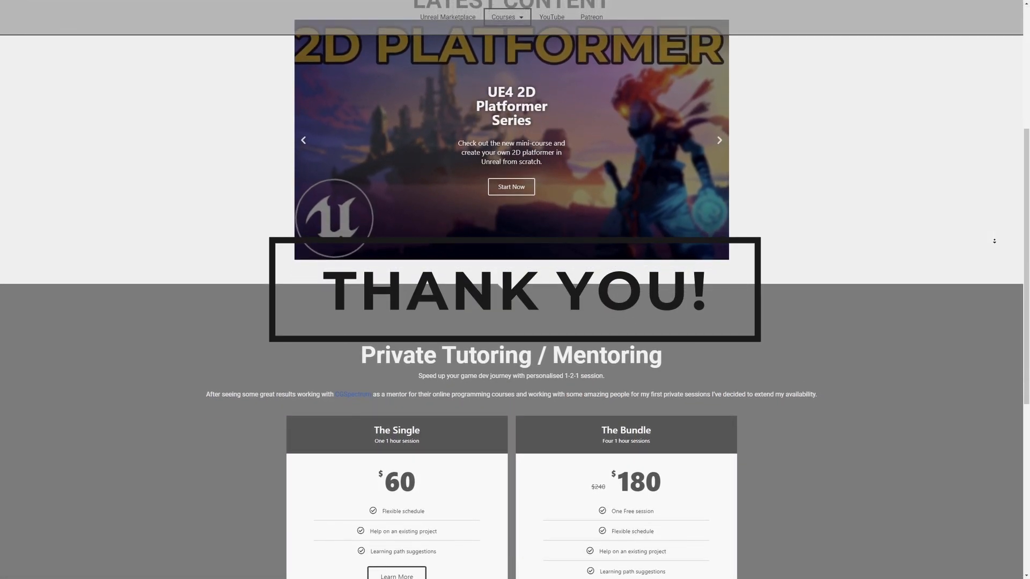
scroll("down", 3)
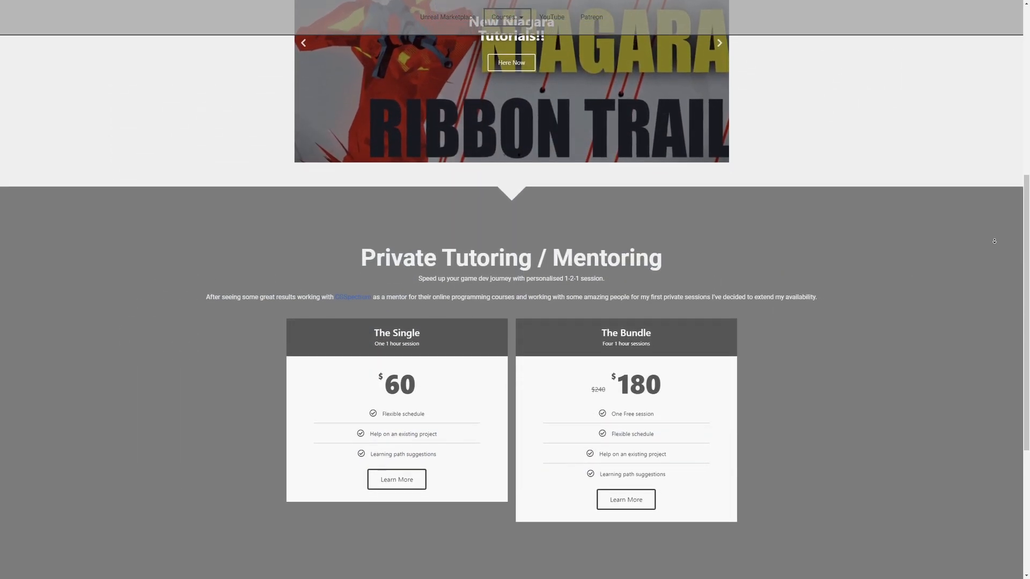
scroll("down", 3)
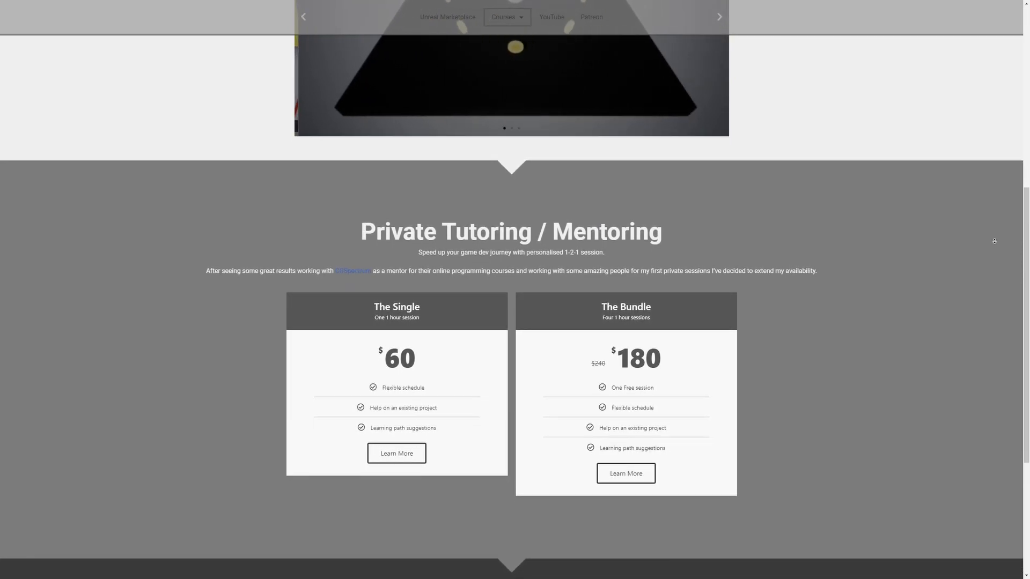
scroll("down", 3)
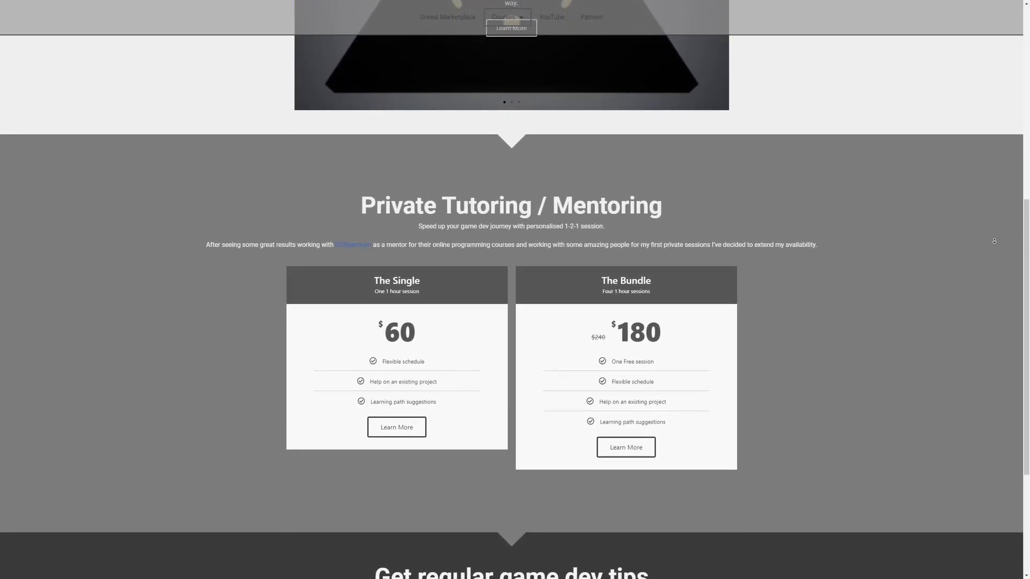
scroll("down", 3)
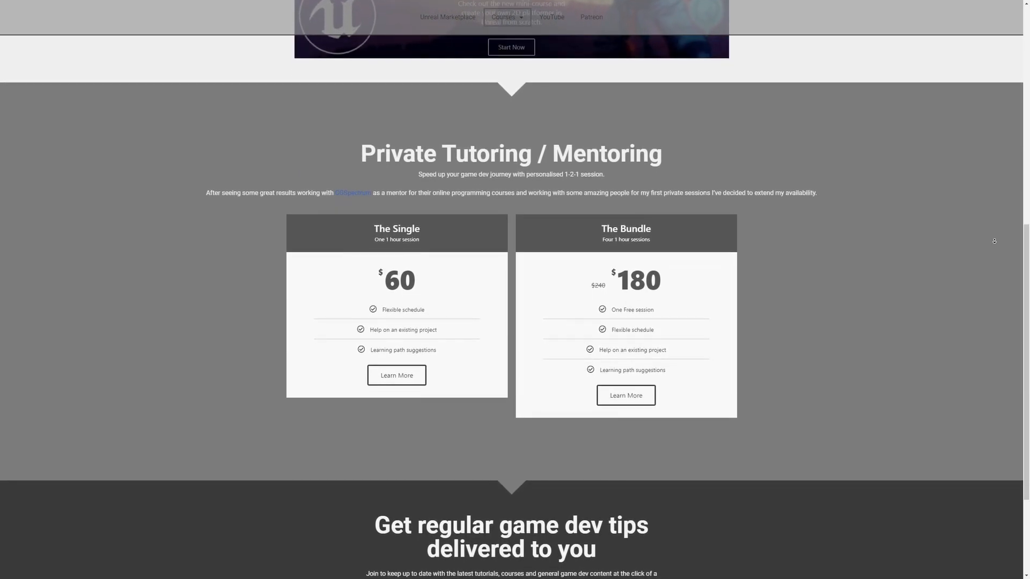
scroll("down", 3)
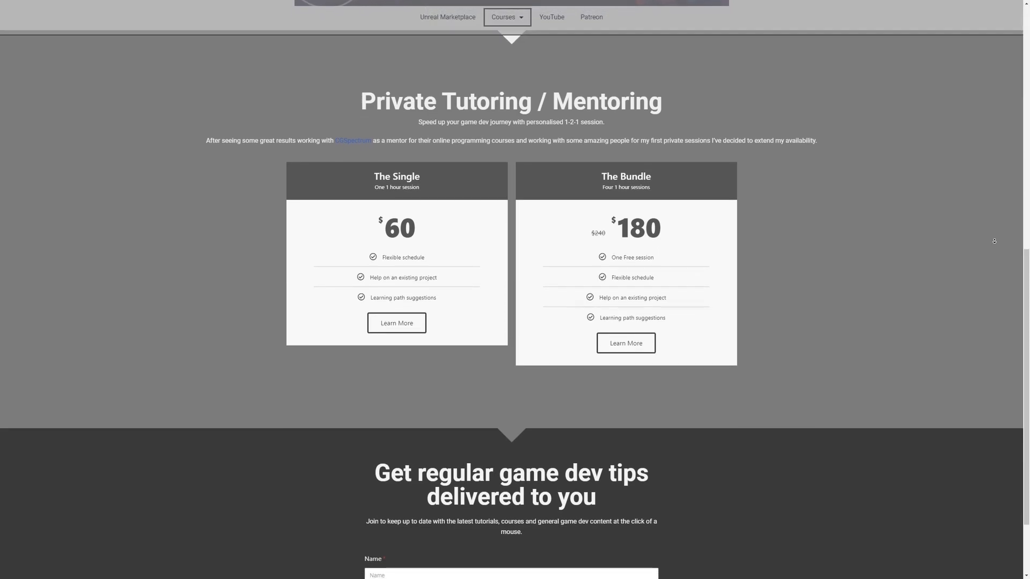
scroll("down", 3)
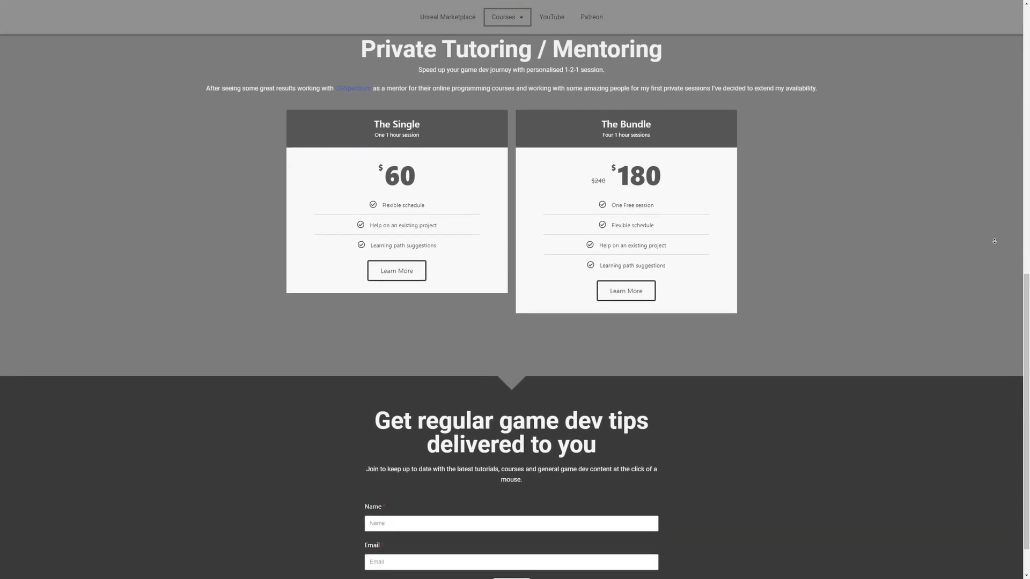
scroll("down", 3)
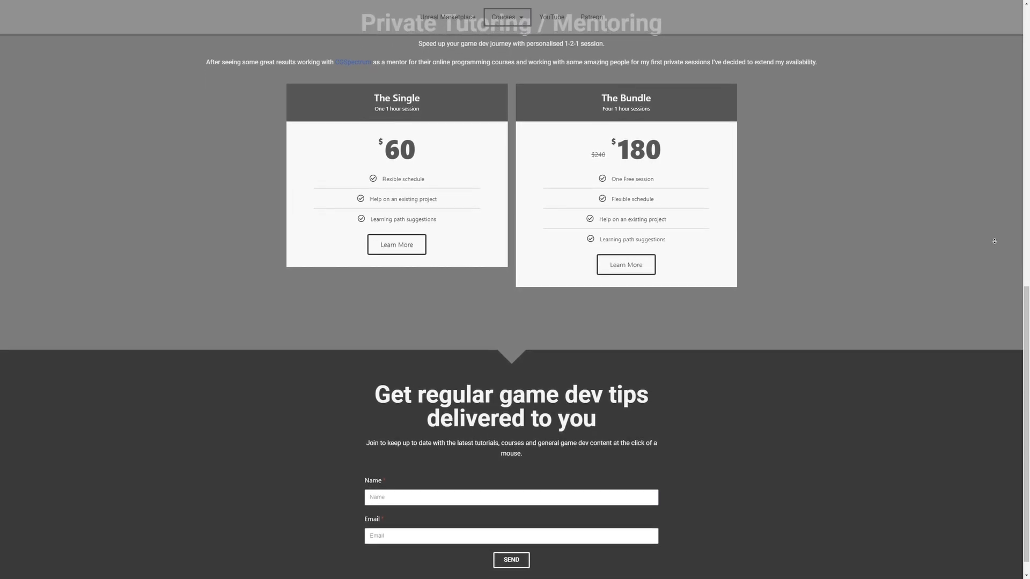
scroll("down", 3)
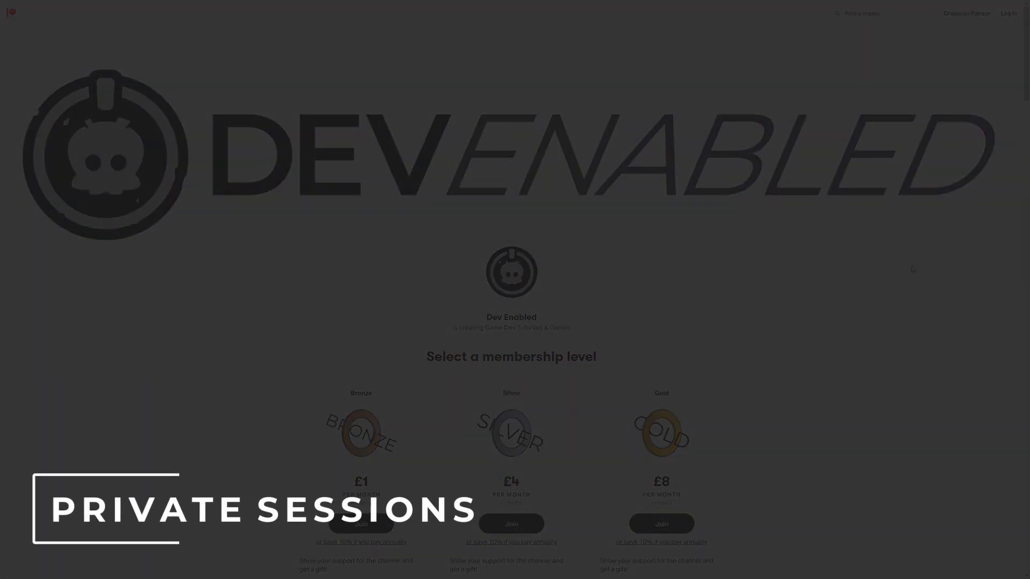
Scroll the Patreon page to the Bronze, Silver and Gold monthly membership tiers.
scroll("down", 3)
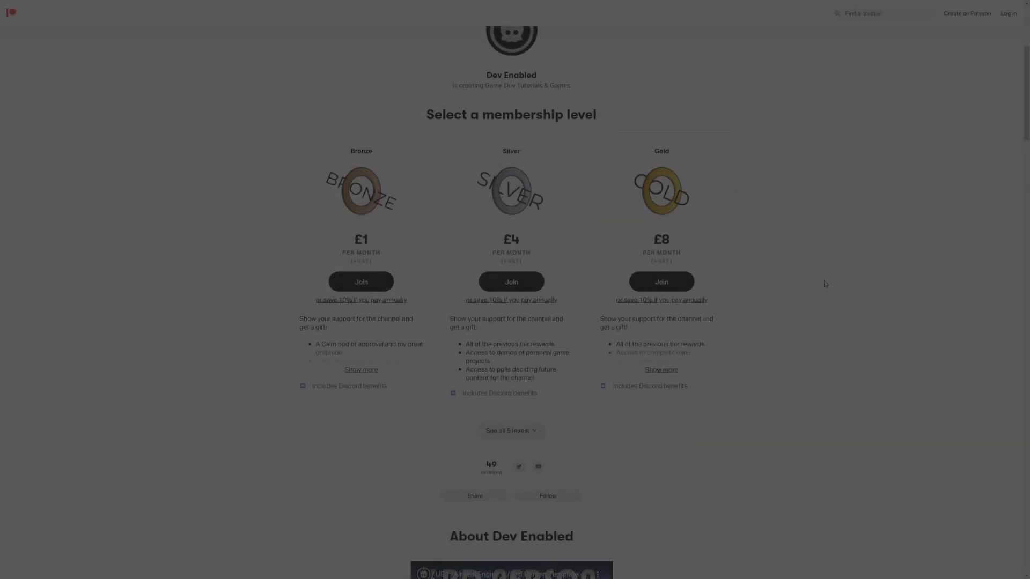
scroll("down", 3)
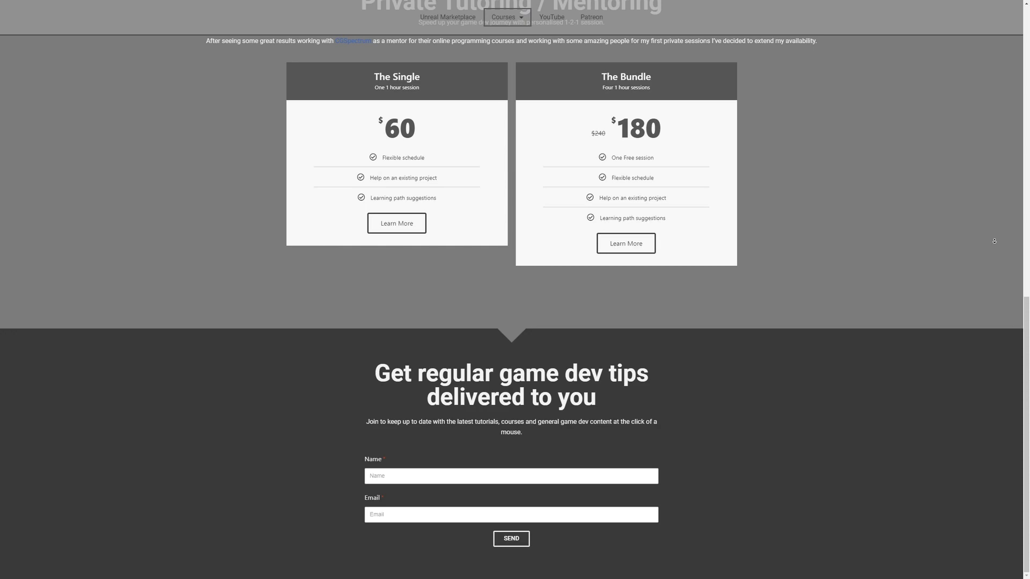
mouse_move(995, 244)
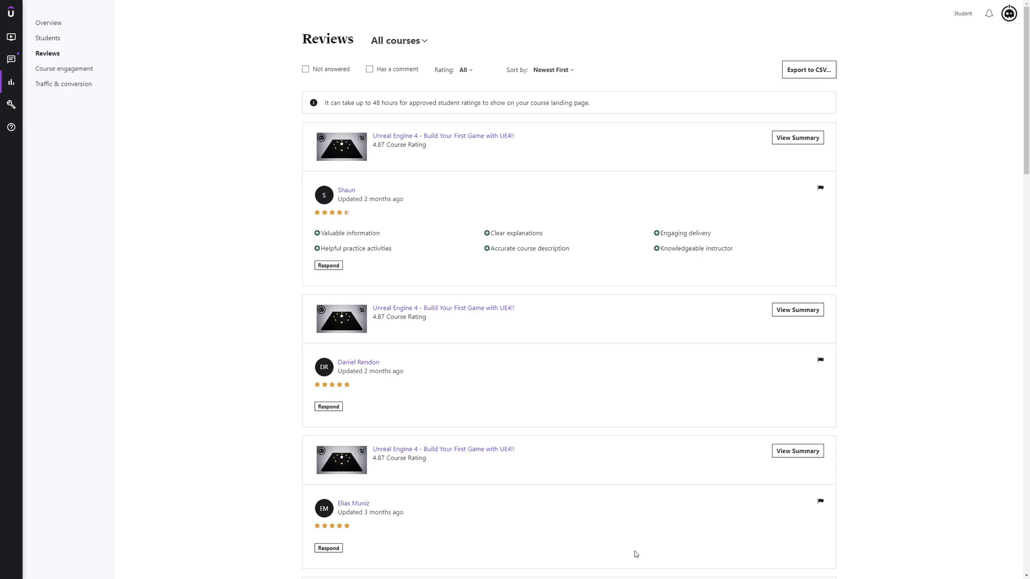
Scroll through the Udemy reviews for the UE4 Build Your First Game course.
scroll("down", 3)
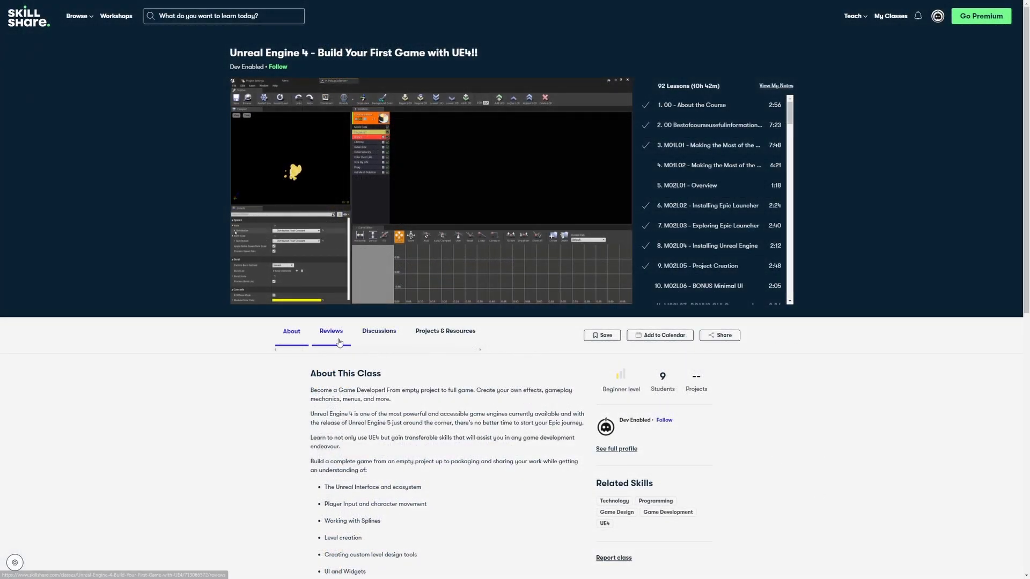
Browse the Skillshare class discussions and projects sections, then move down the lesson list.
left_click(331, 330)
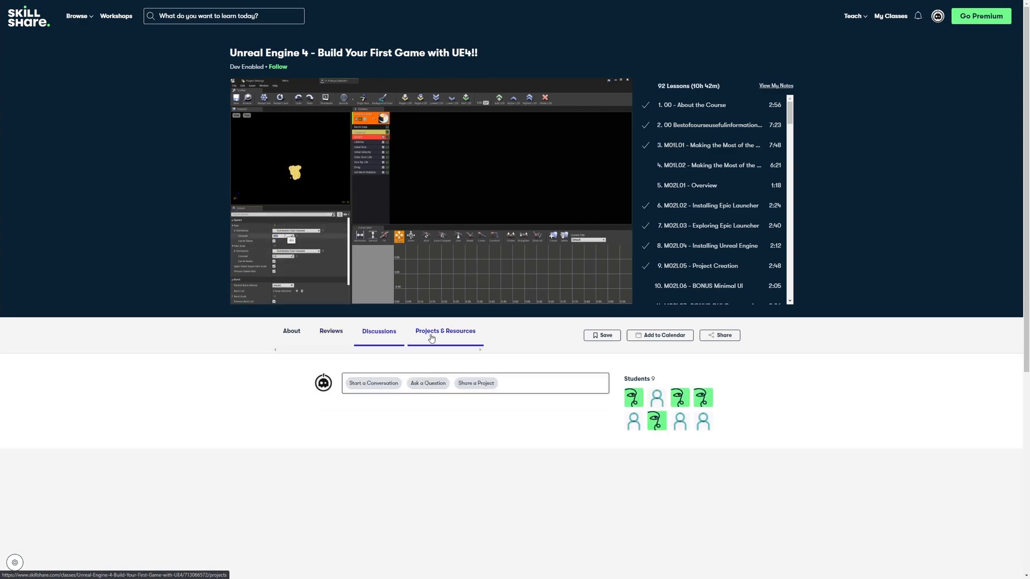
left_click(444, 332)
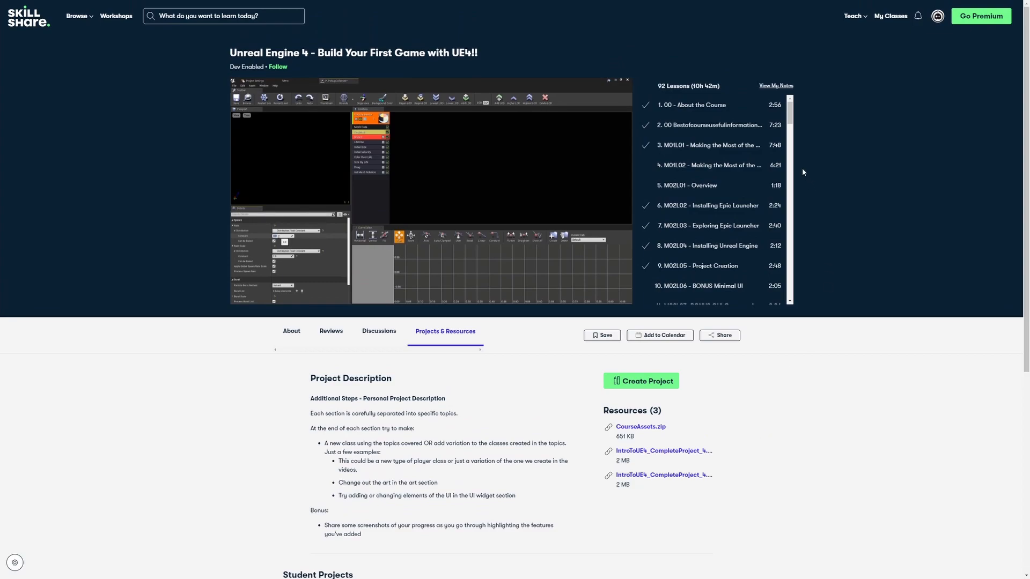
mouse_move(810, 180)
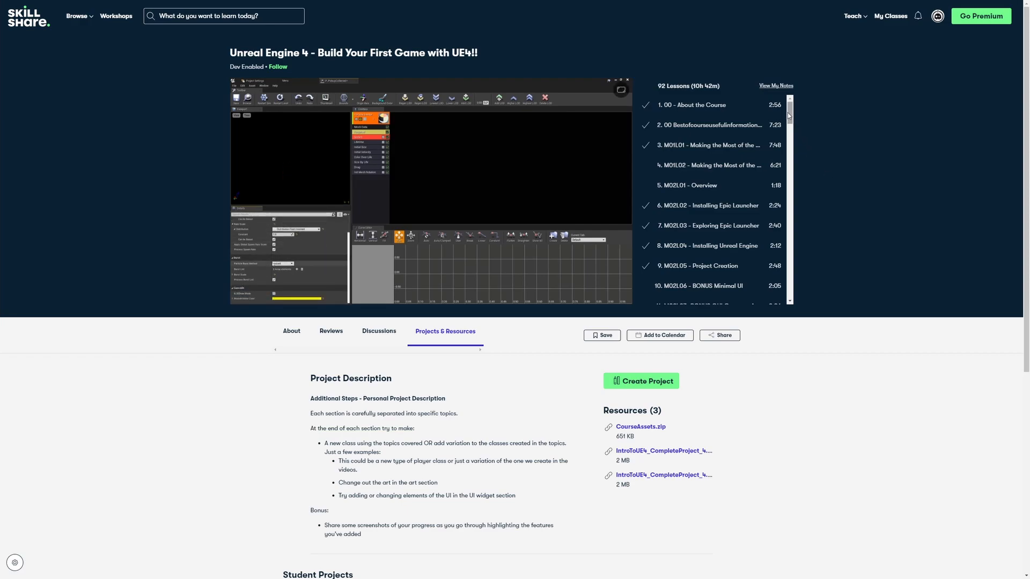
scroll("down", 3)
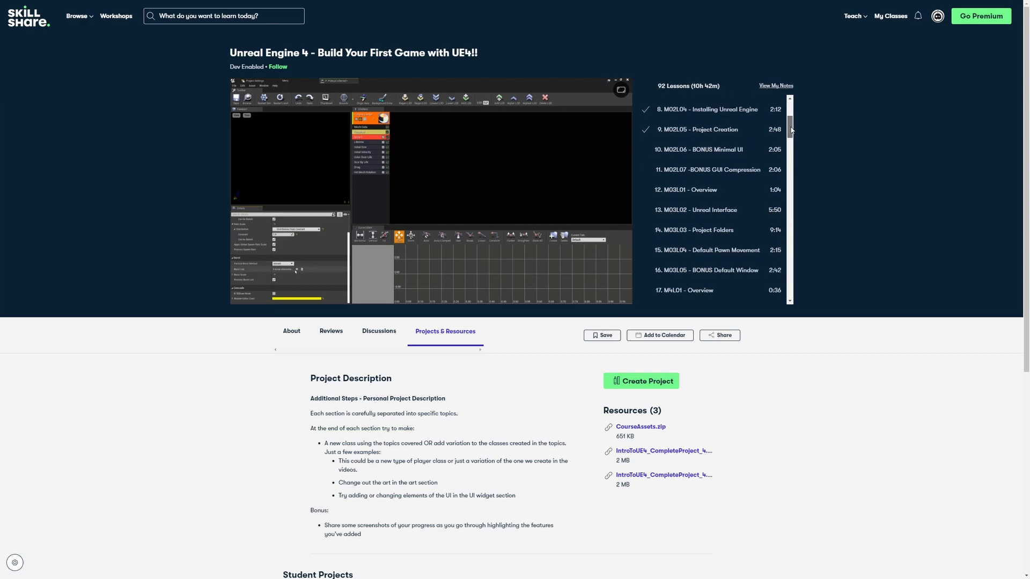
scroll("down", 3)
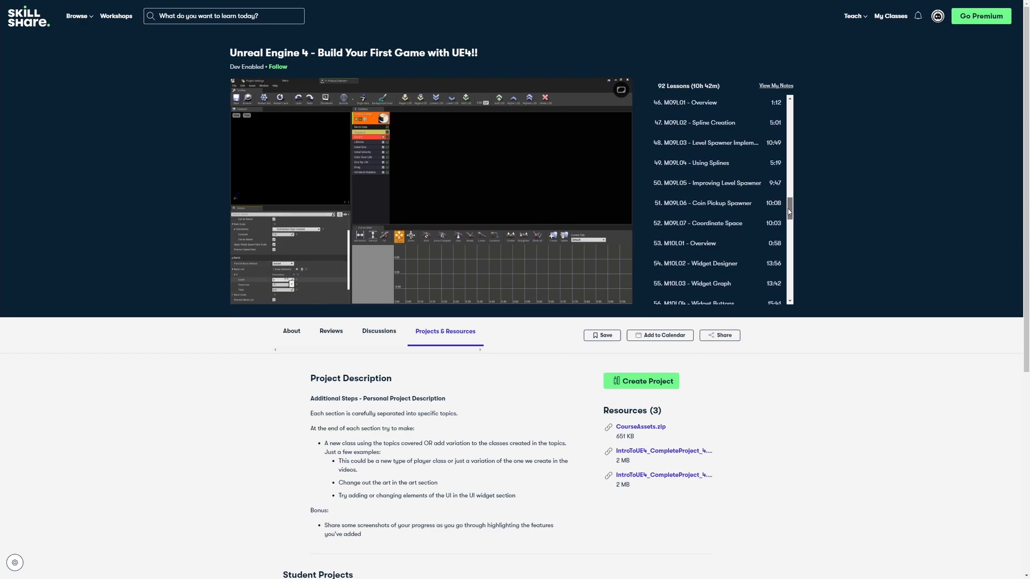
scroll("down", 3)
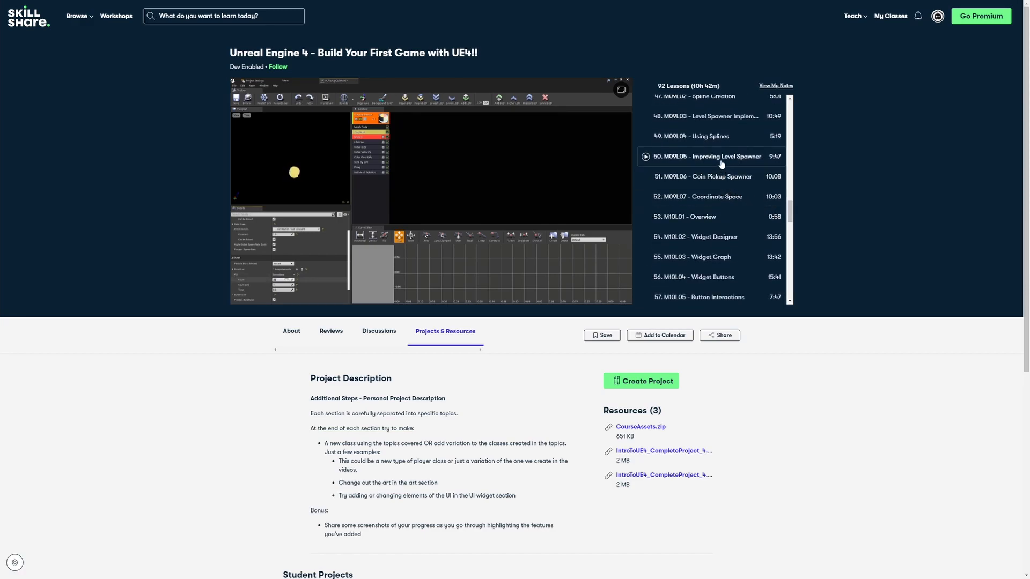
Play lesson 50 'M09L05 - Improving Level Spawner' briefly and pause it.
left_click(706, 156)
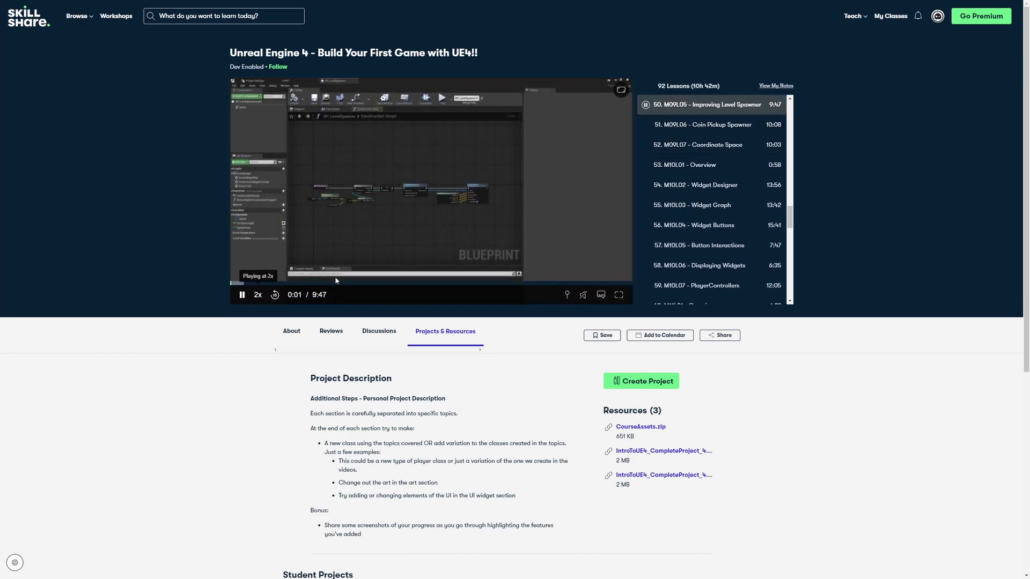
left_click(241, 294)
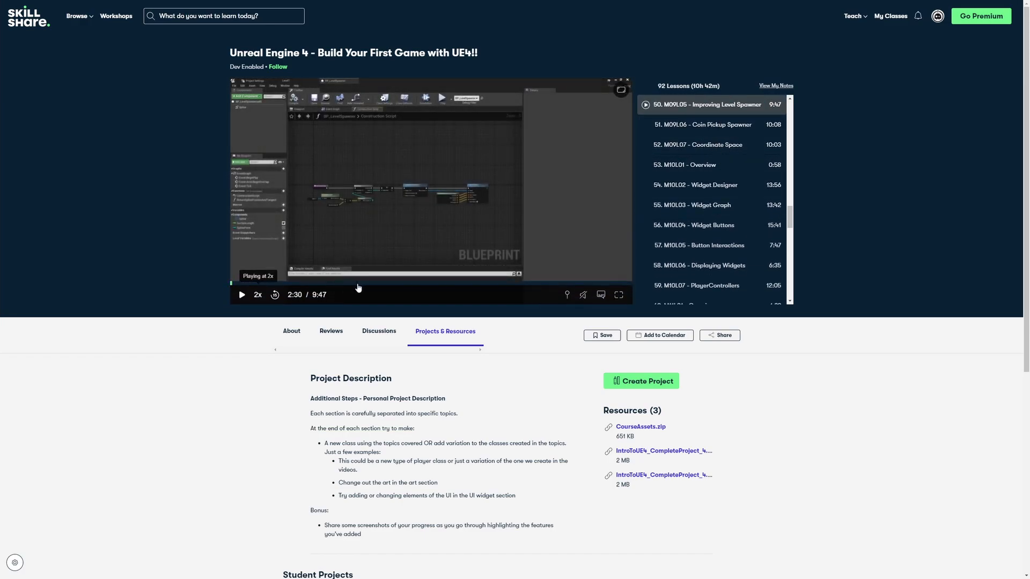
left_click(242, 294)
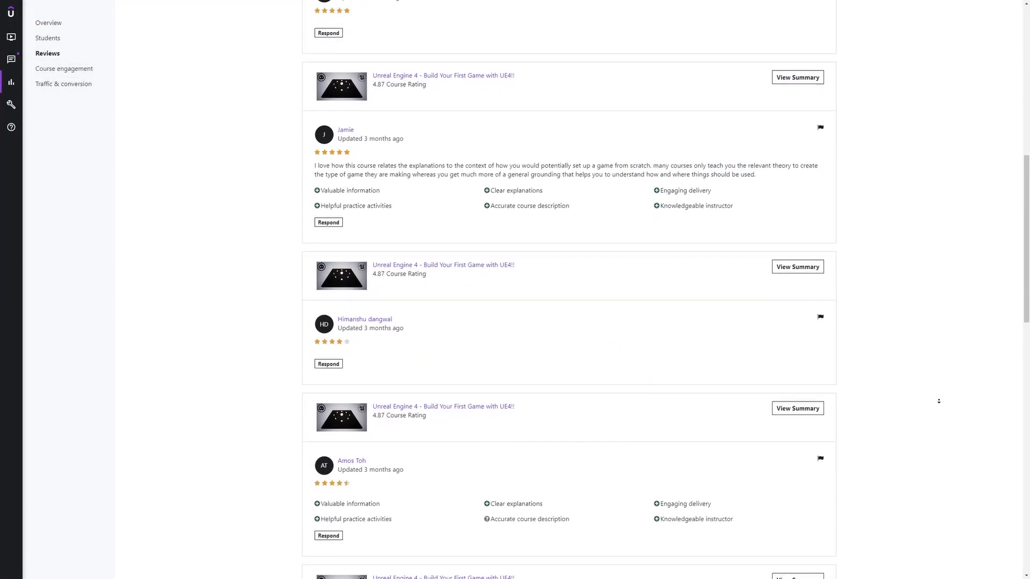
scroll("down", 3)
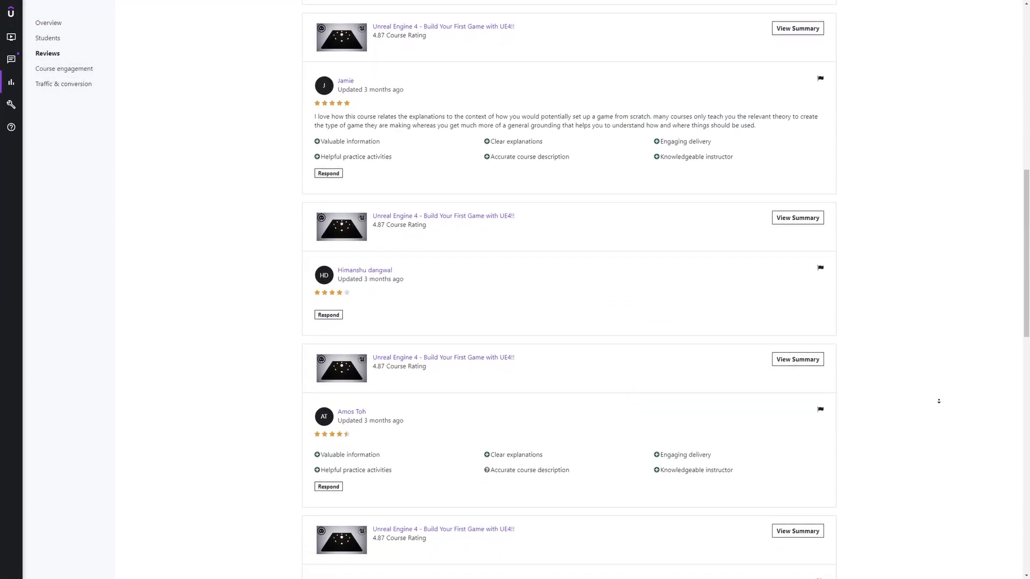
scroll("down", 3)
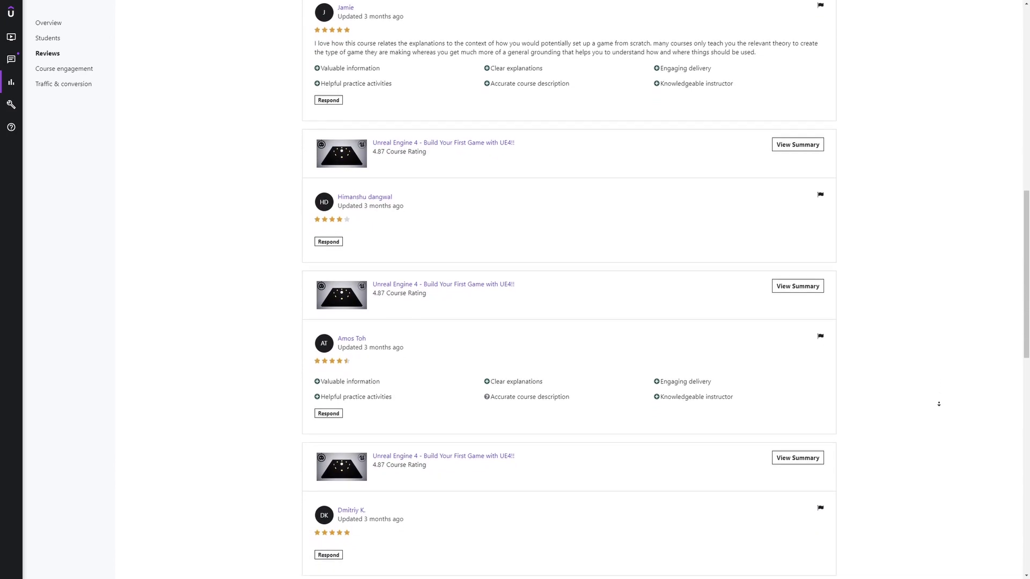
scroll("down", 3)
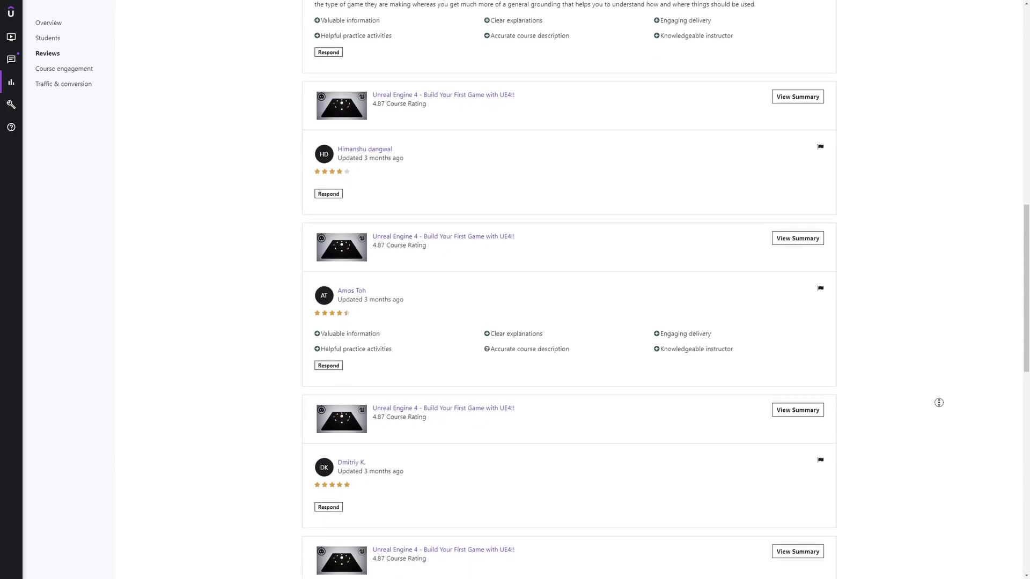
scroll("down", 3)
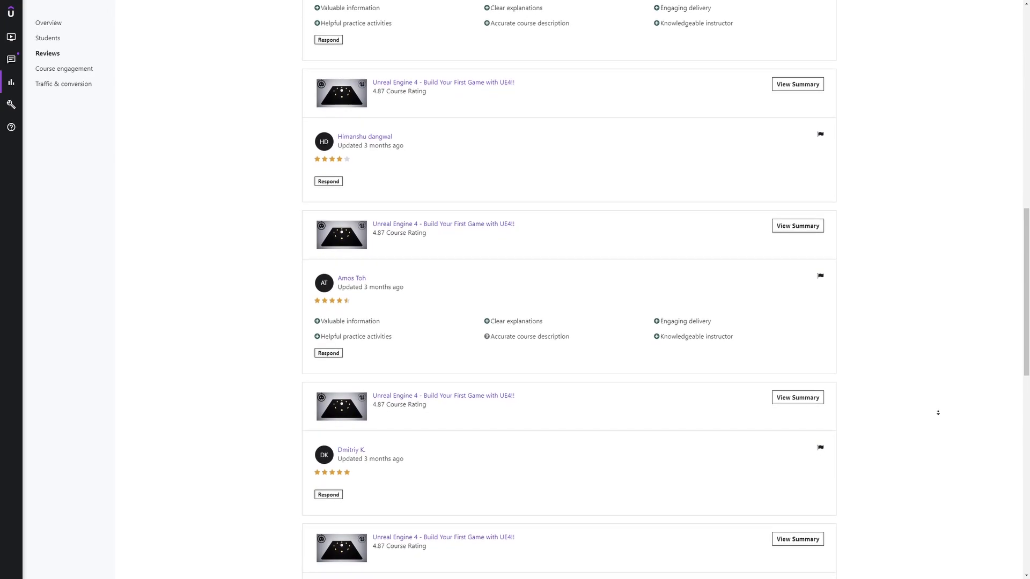
scroll("down", 3)
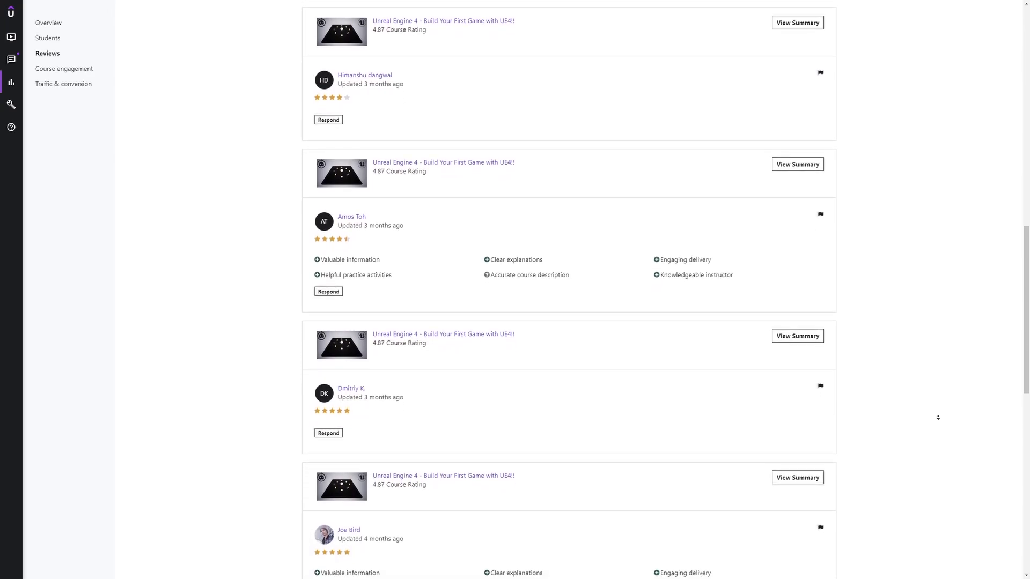
scroll("down", 3)
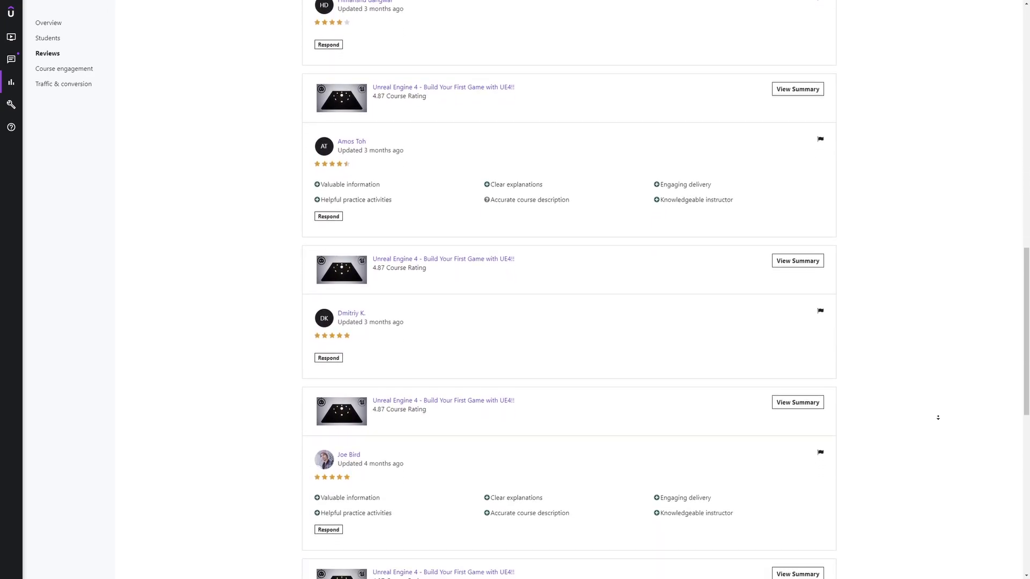
scroll("down", 3)
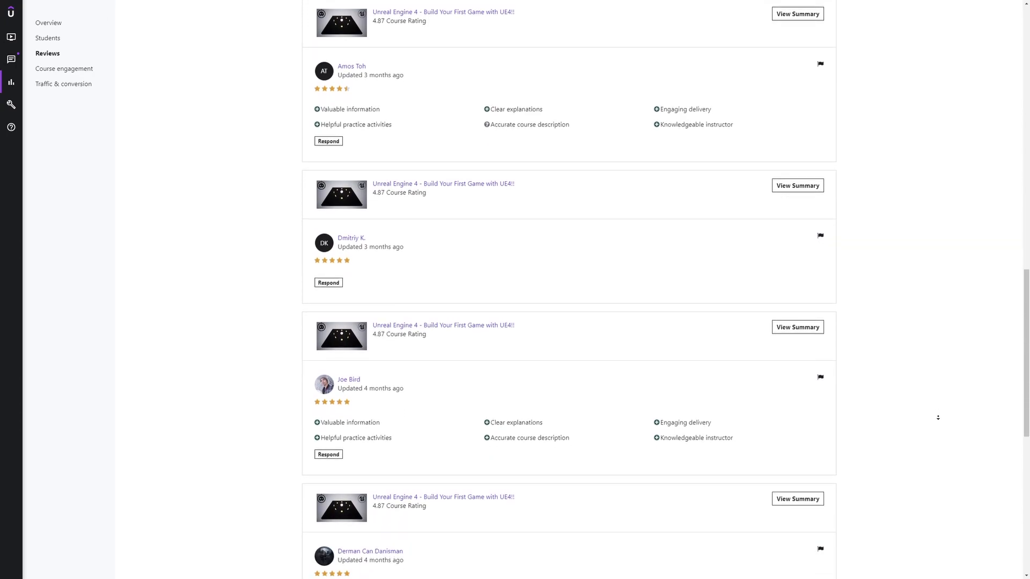
scroll("down", 3)
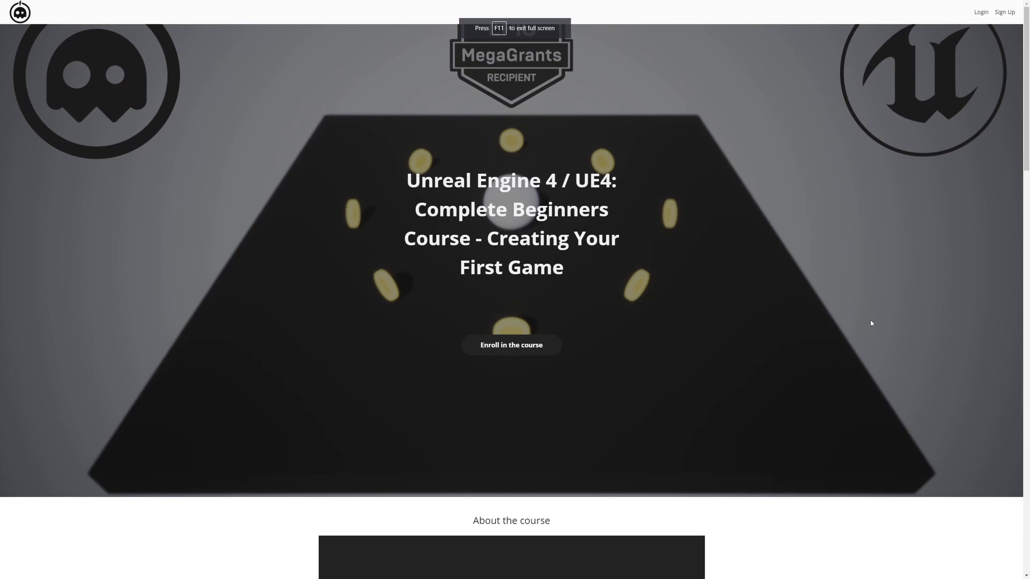
Scroll the UE4 Complete Beginners Course landing page to the About the course video.
scroll("down", 3)
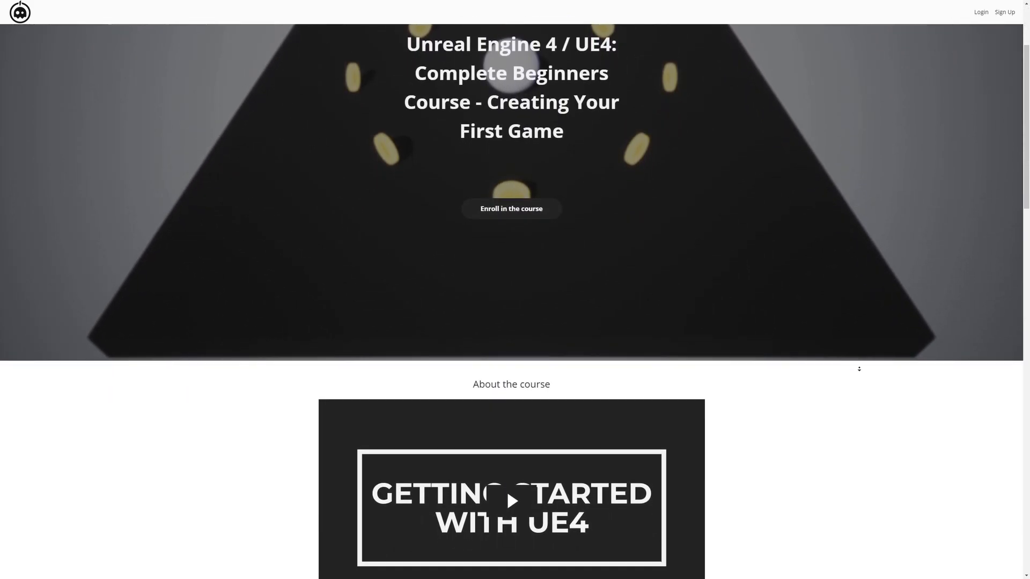
scroll("down", 3)
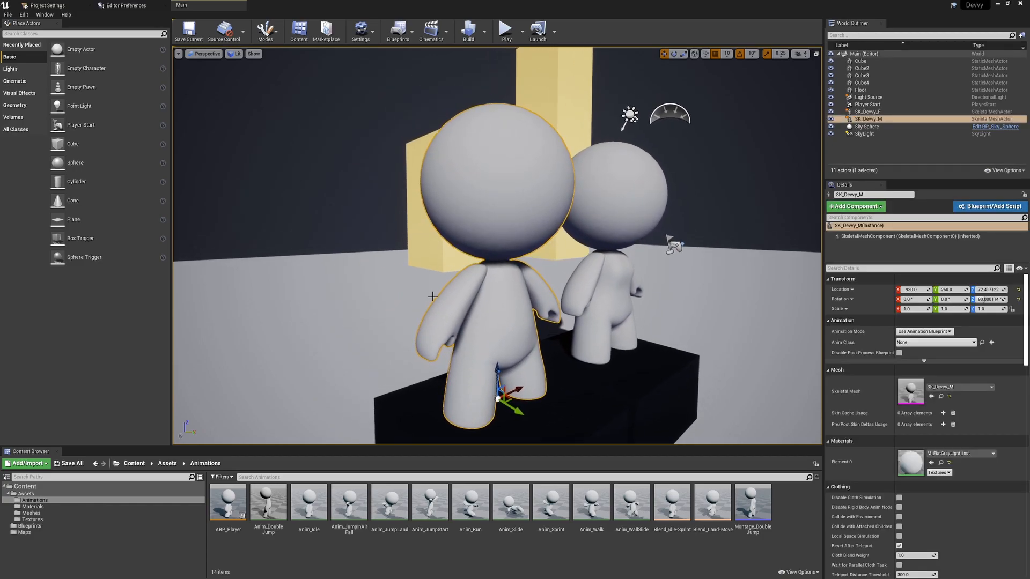
Launch the level in Play mode with the Devvy mascot and its row-of-hearts health display.
left_click(866, 127)
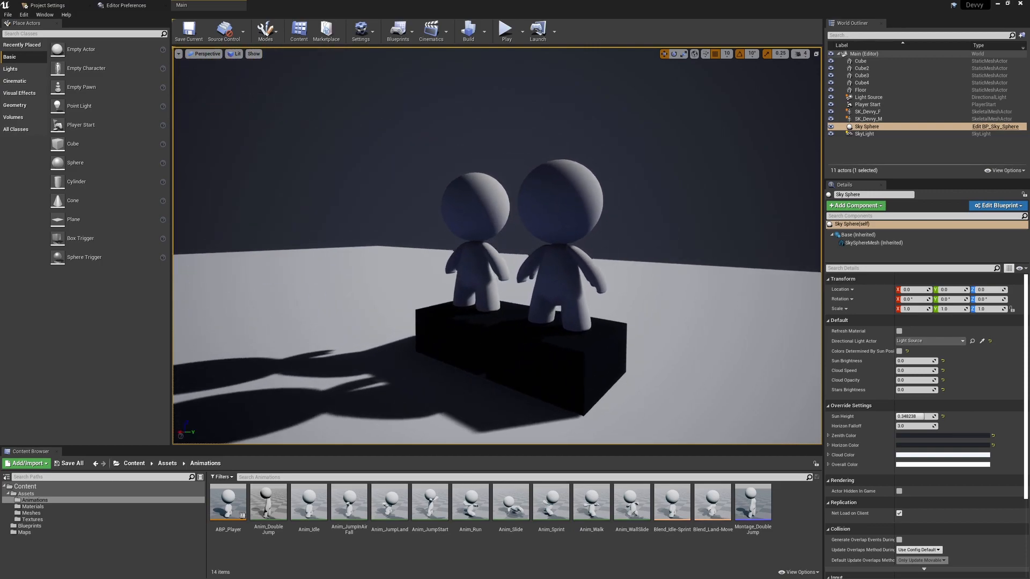
left_click(505, 28)
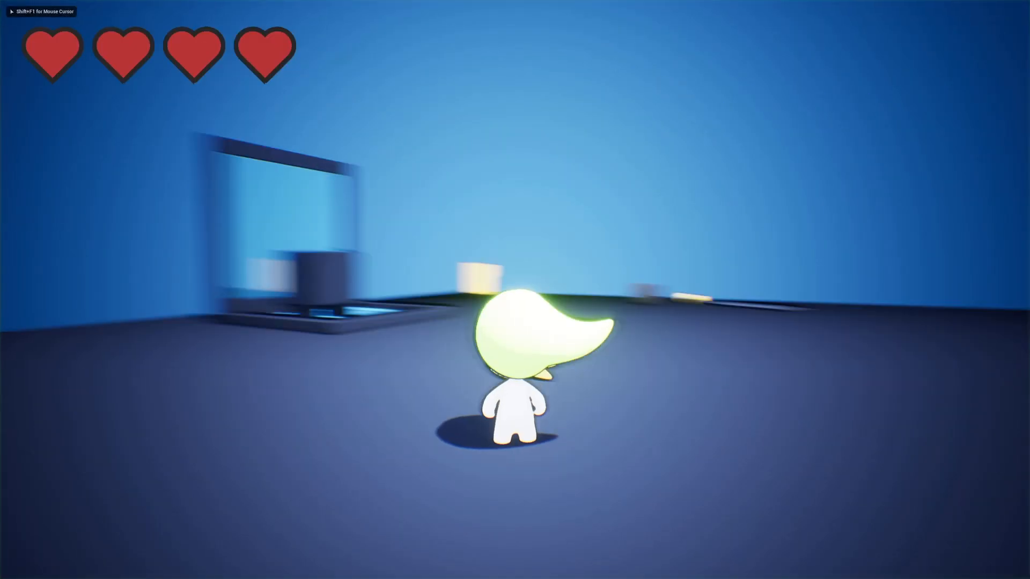
Move the character forward, then stop Play In Editor to return to the Main level viewport.
key("w")
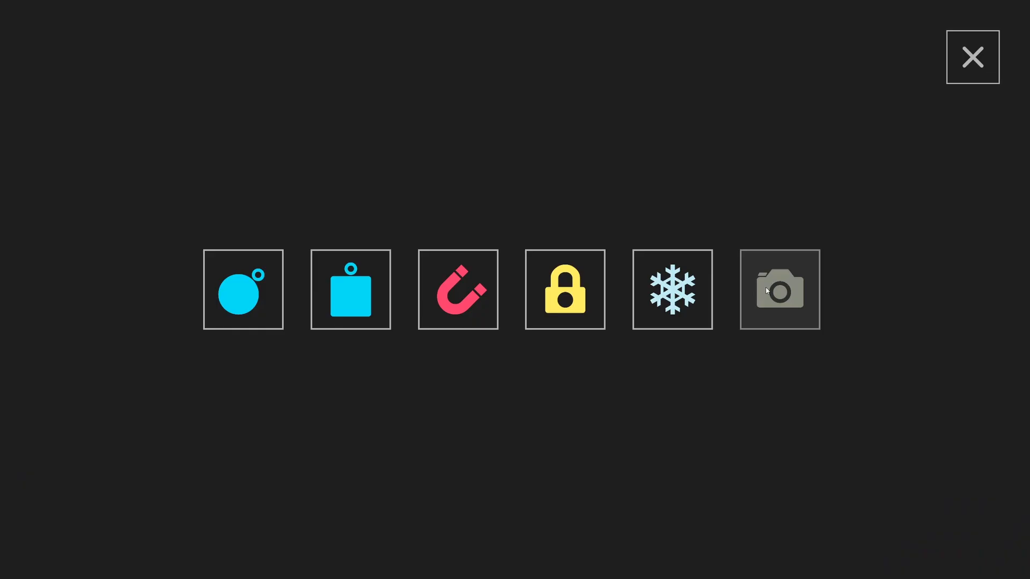
left_click(971, 57)
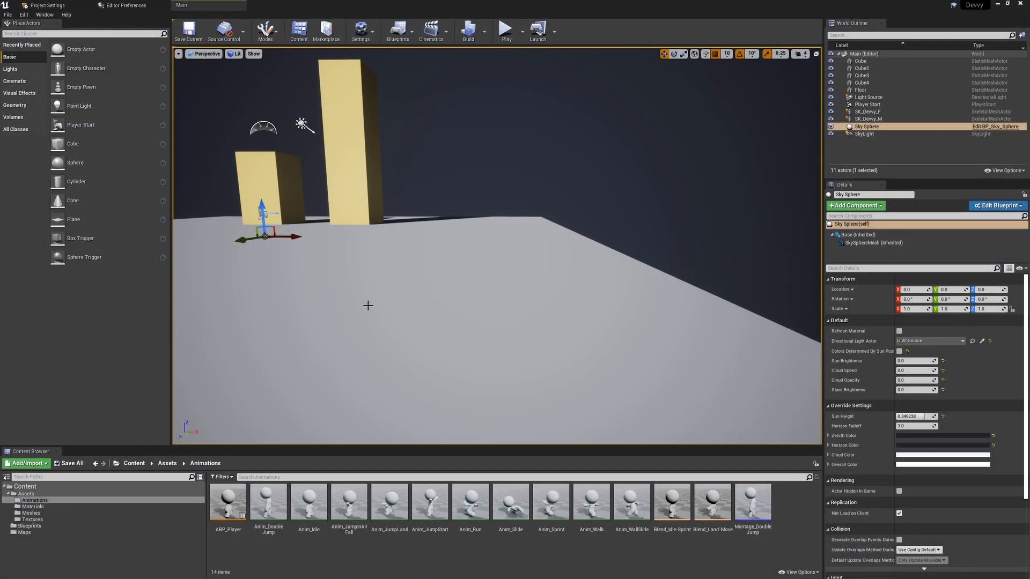
Open SK_Devvy_F in the Skeleton editor showing its bone hierarchy and head mask.
left_click(430, 502)
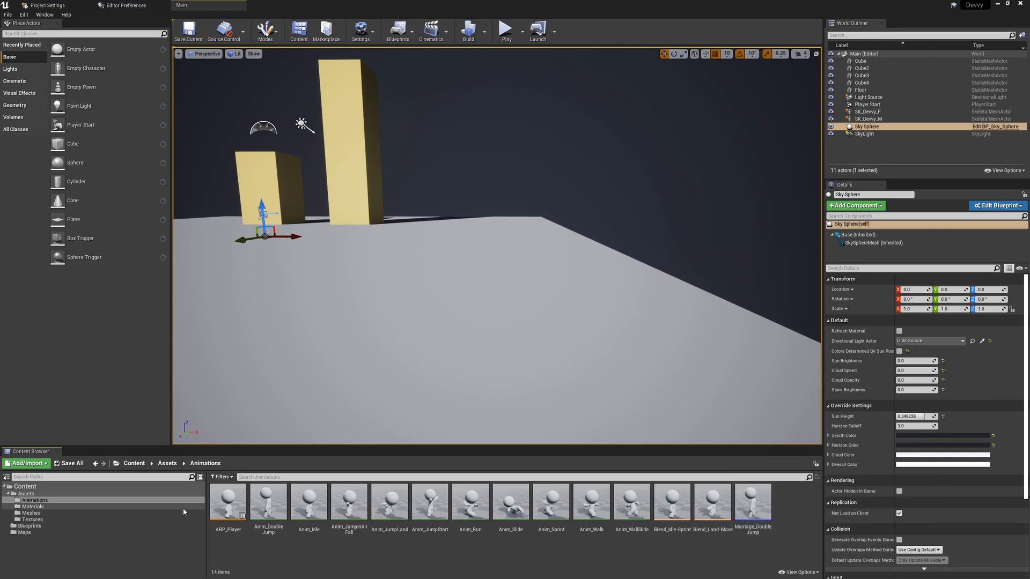
left_click(31, 513)
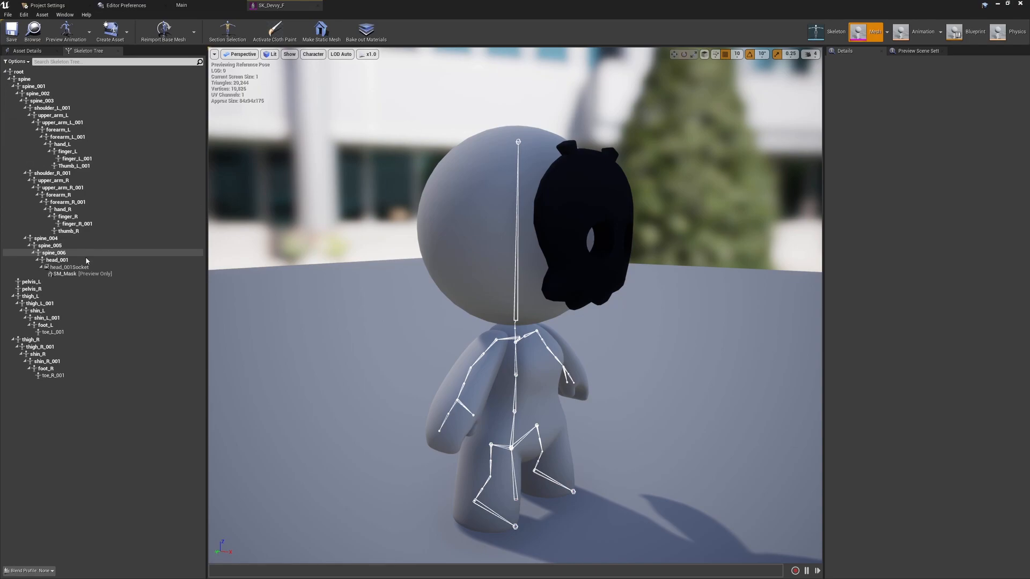
Return to the Main level and show the Devvy meshes and mask in the Meshes folder.
left_click(70, 267)
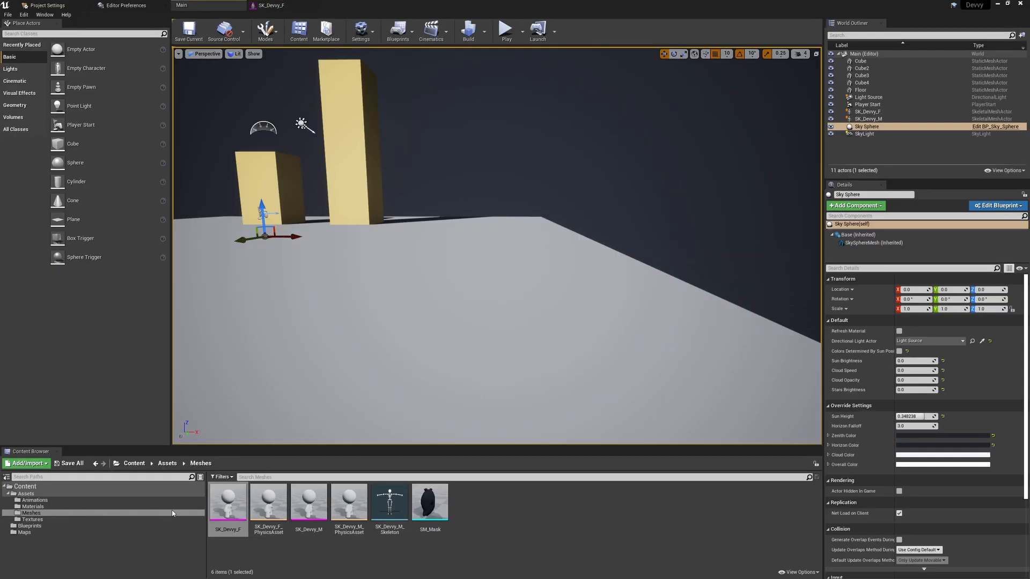
Open the BP_Devvy character blueprint and select its mask Accessory component in the Viewport.
left_click(30, 525)
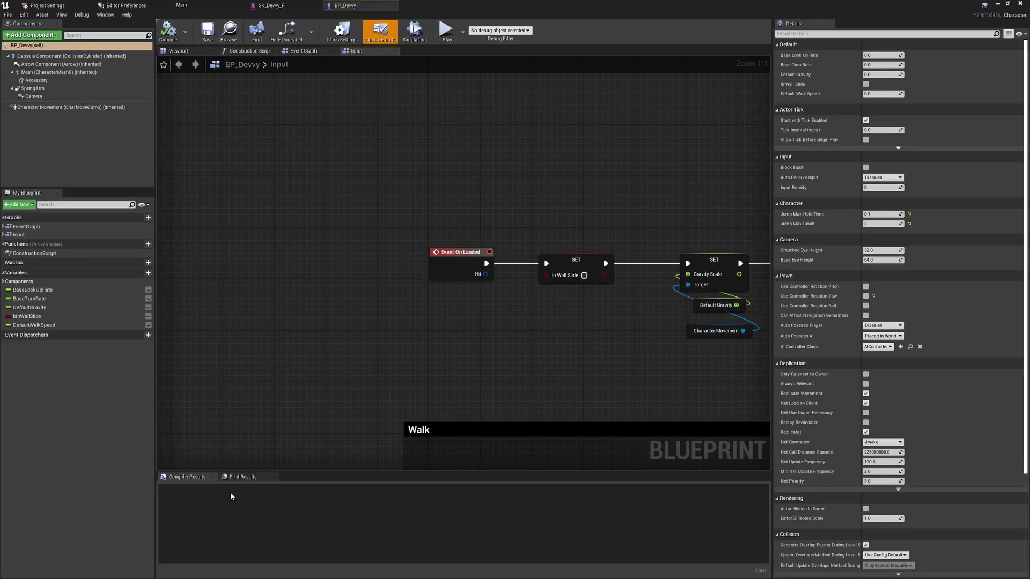
left_click(178, 50)
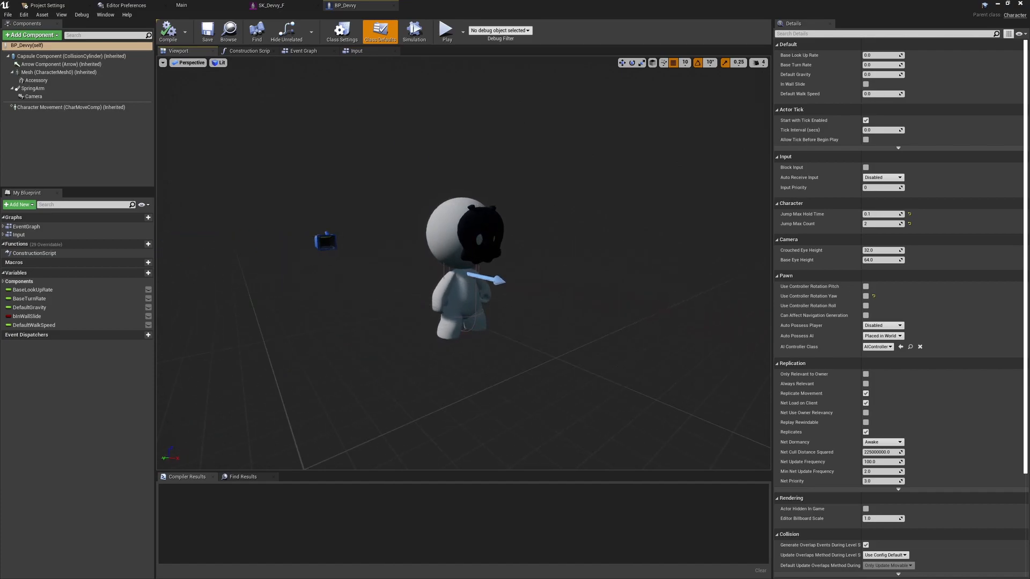
left_click(37, 79)
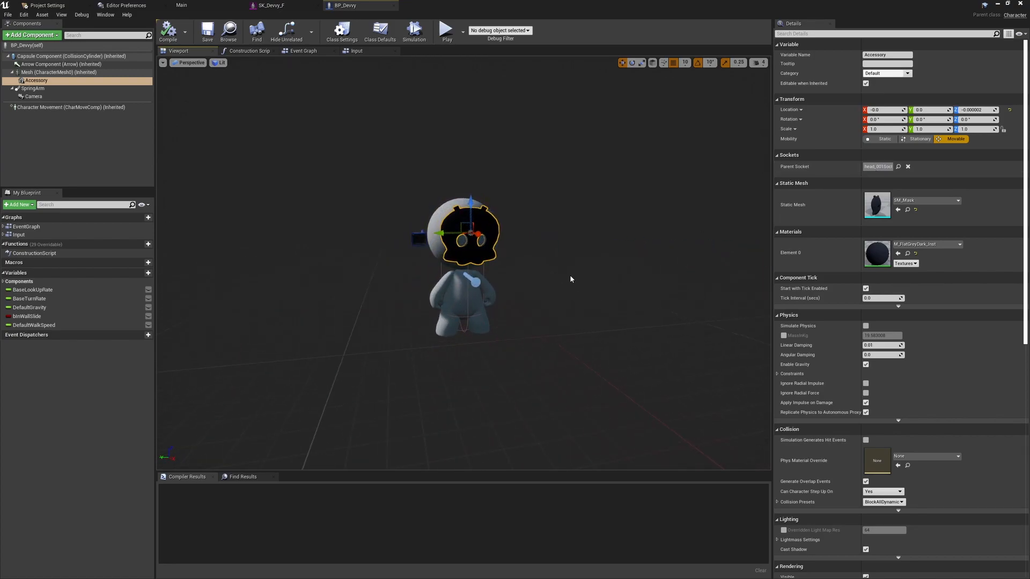
Switch to the UE5 project window showing the stylised village level with a stone cottage.
left_click(959, 201)
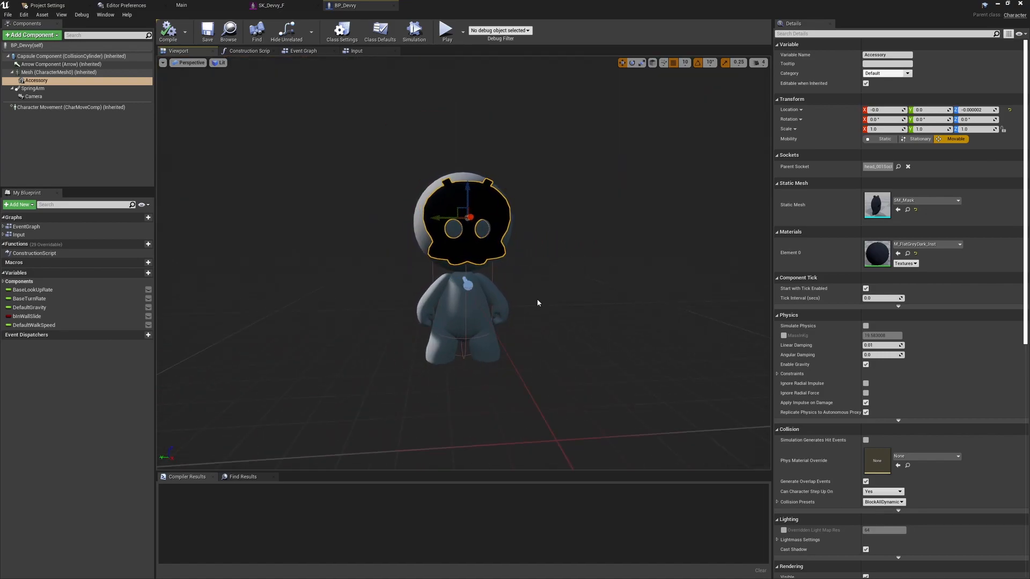
left_click(49, 72)
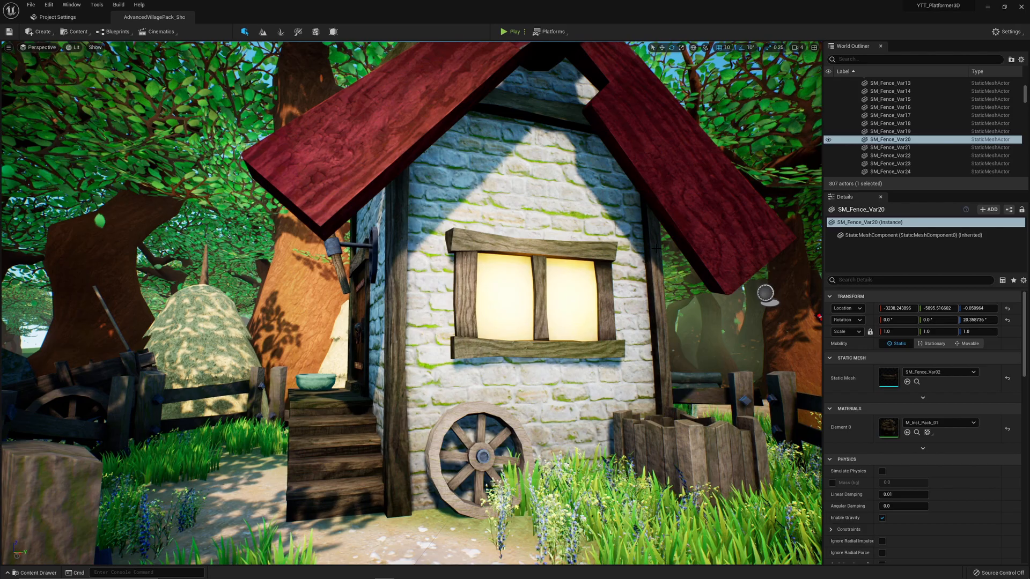
Start a play session in the Main level with one Devvy mascot standing beside the yellow block.
left_click(514, 31)
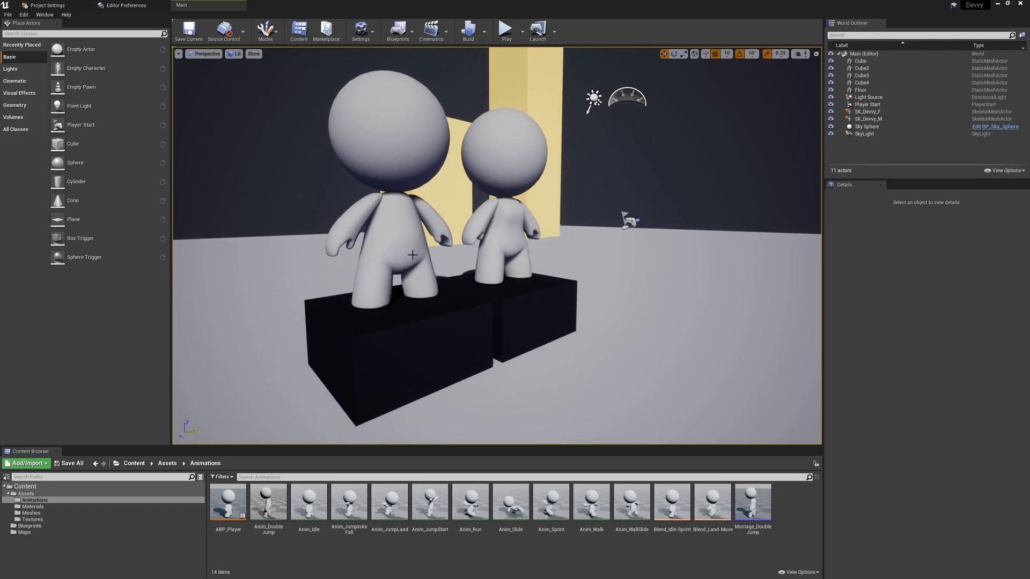
left_click(859, 90)
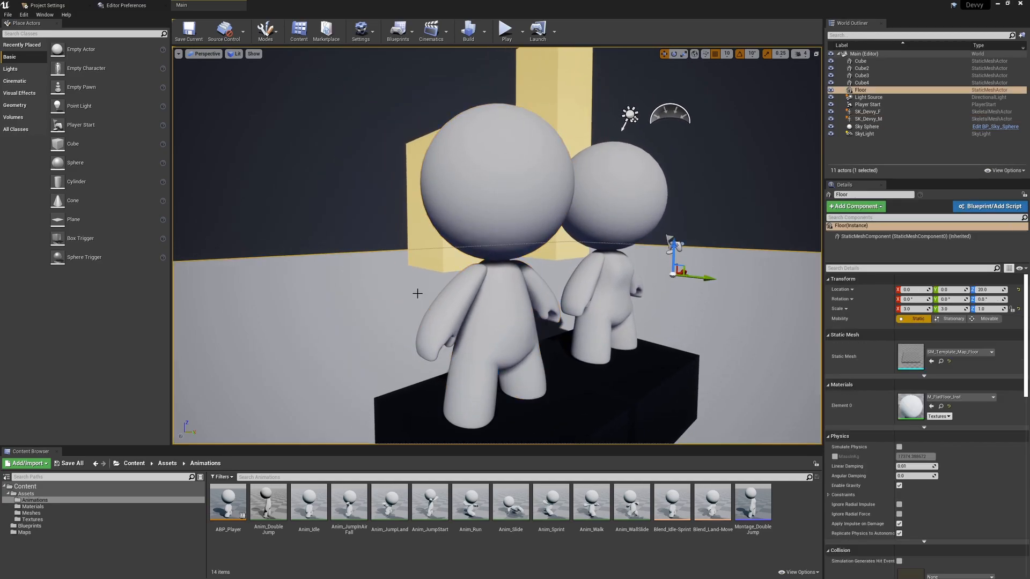
left_click(867, 127)
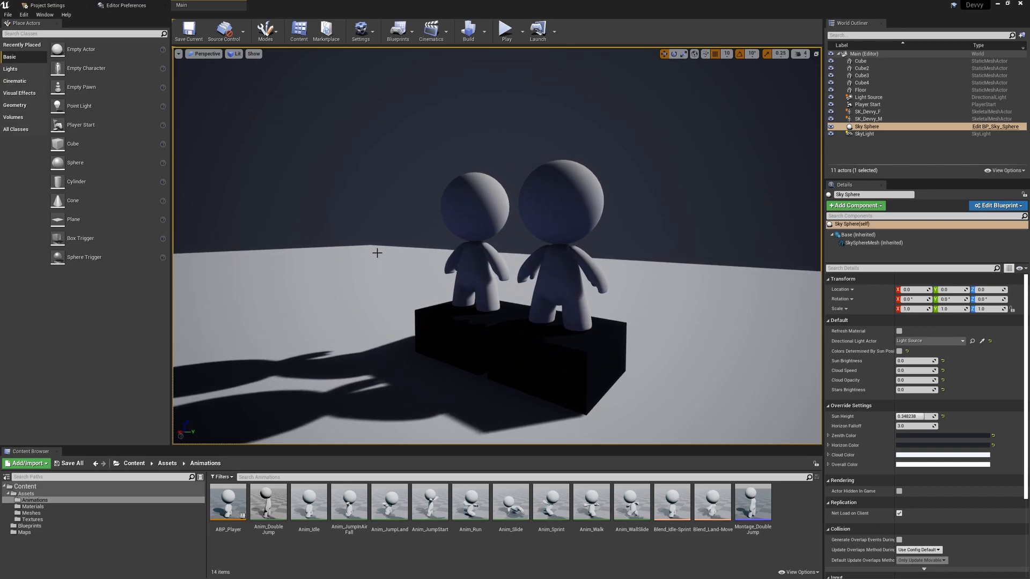
left_click(505, 29)
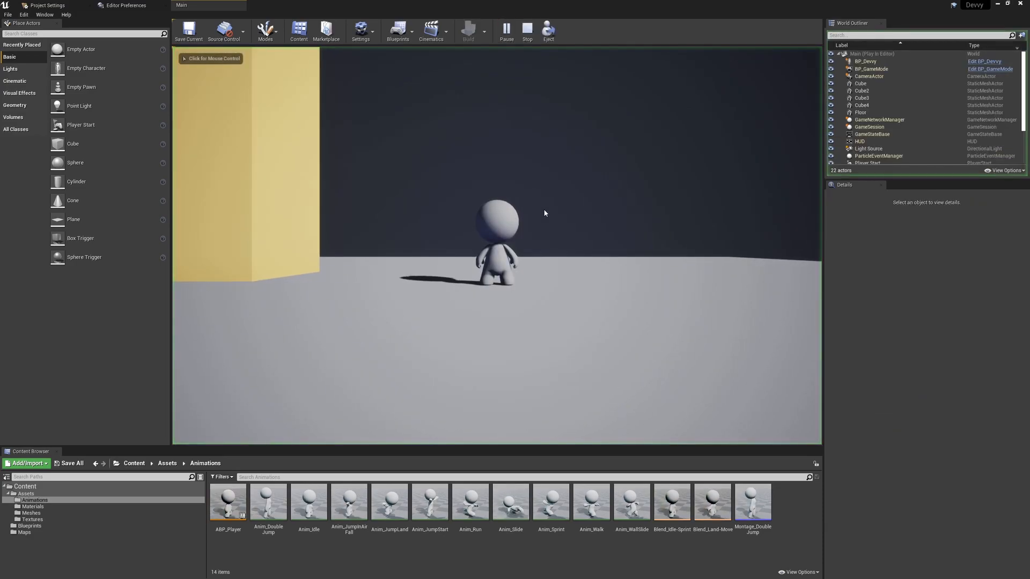